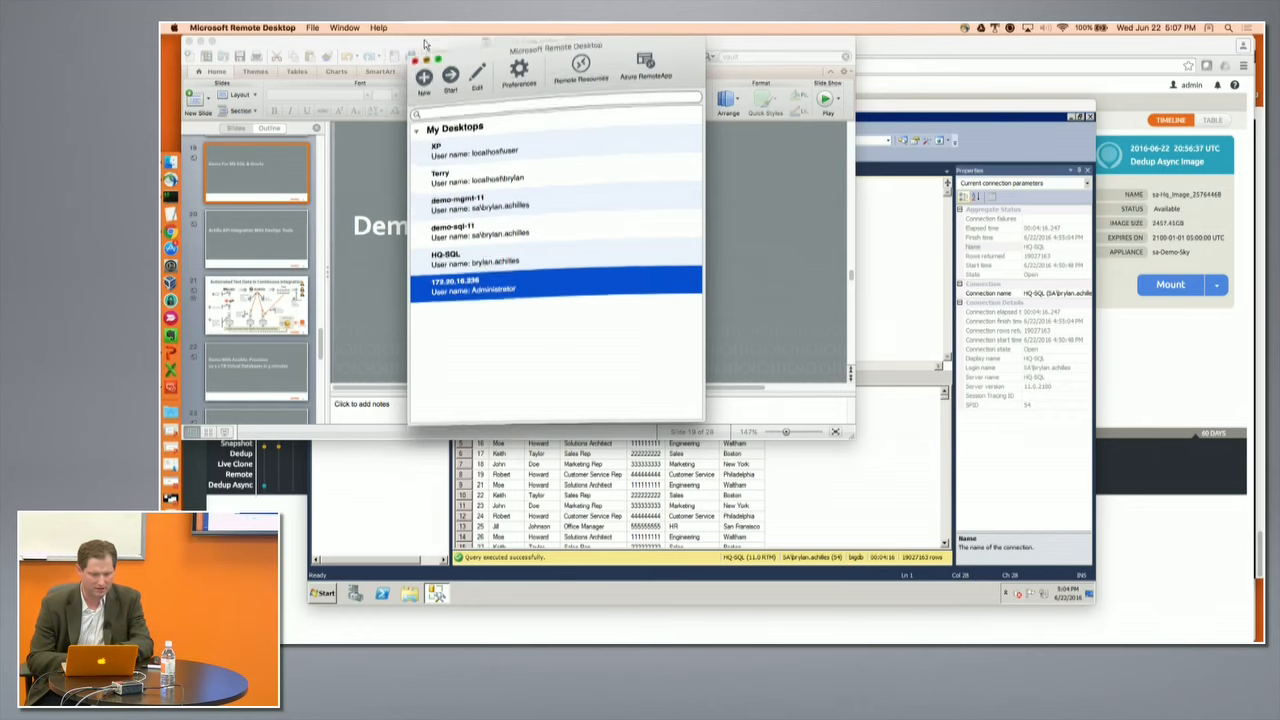
- Leave Remote Desktop and show the Application Manager list filtered to bigdb in Chrome
double_click(556, 284)
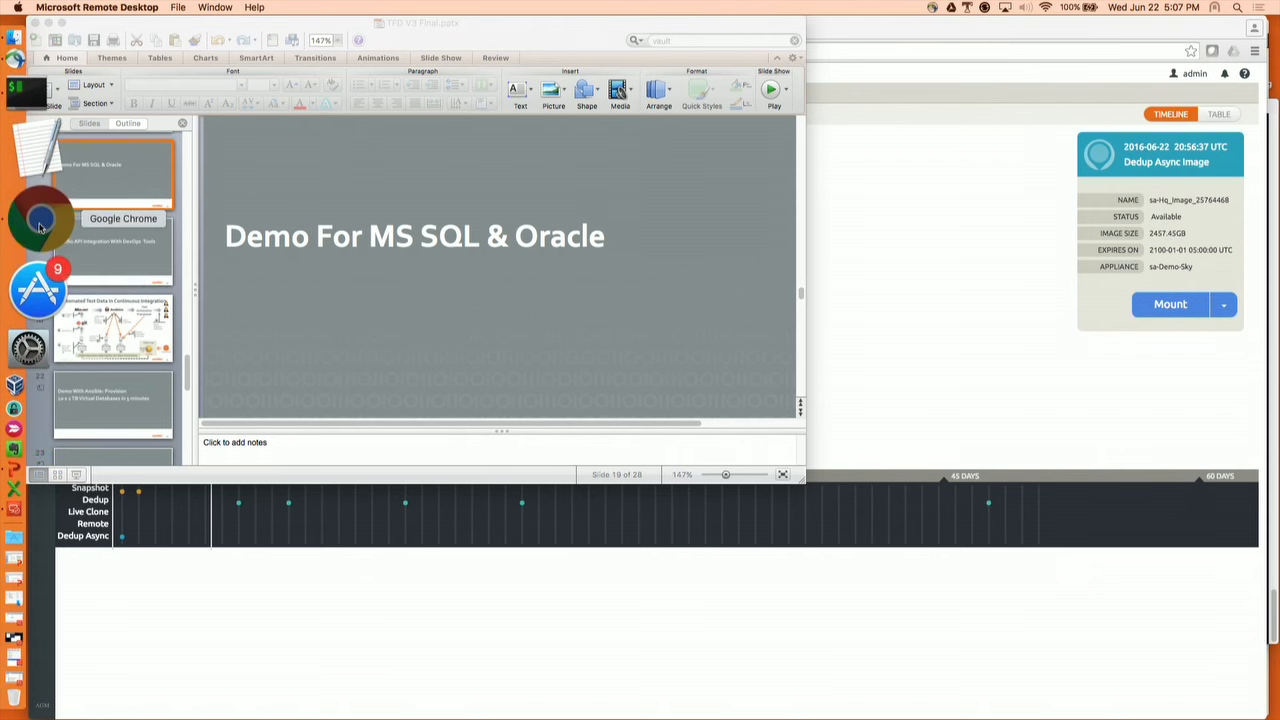
left_click(40, 220)
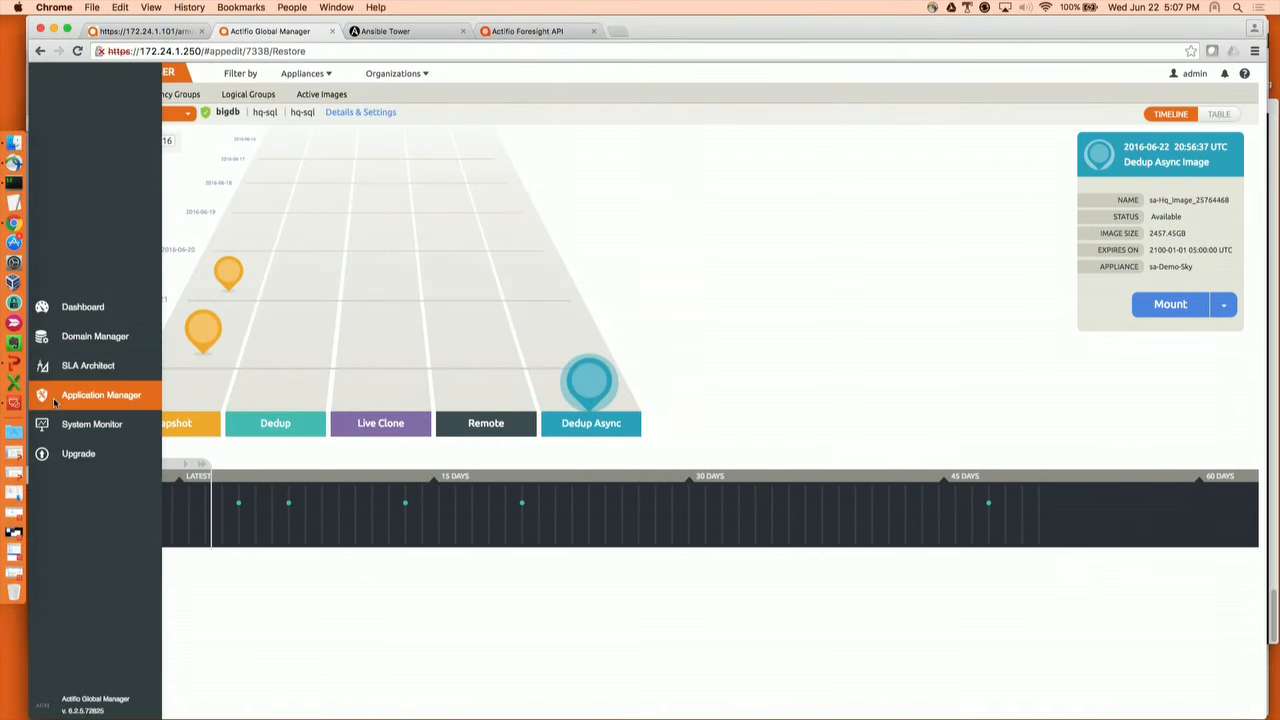
left_click(100, 396)
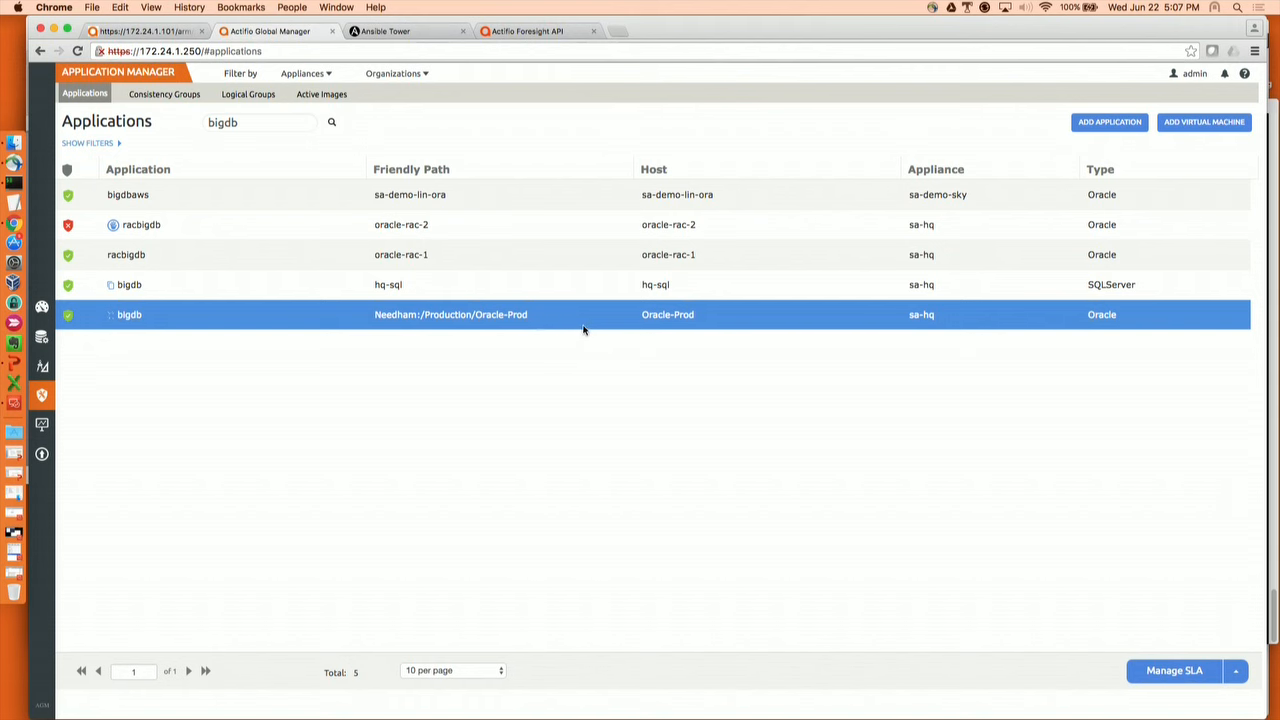
mouse_move(676, 364)
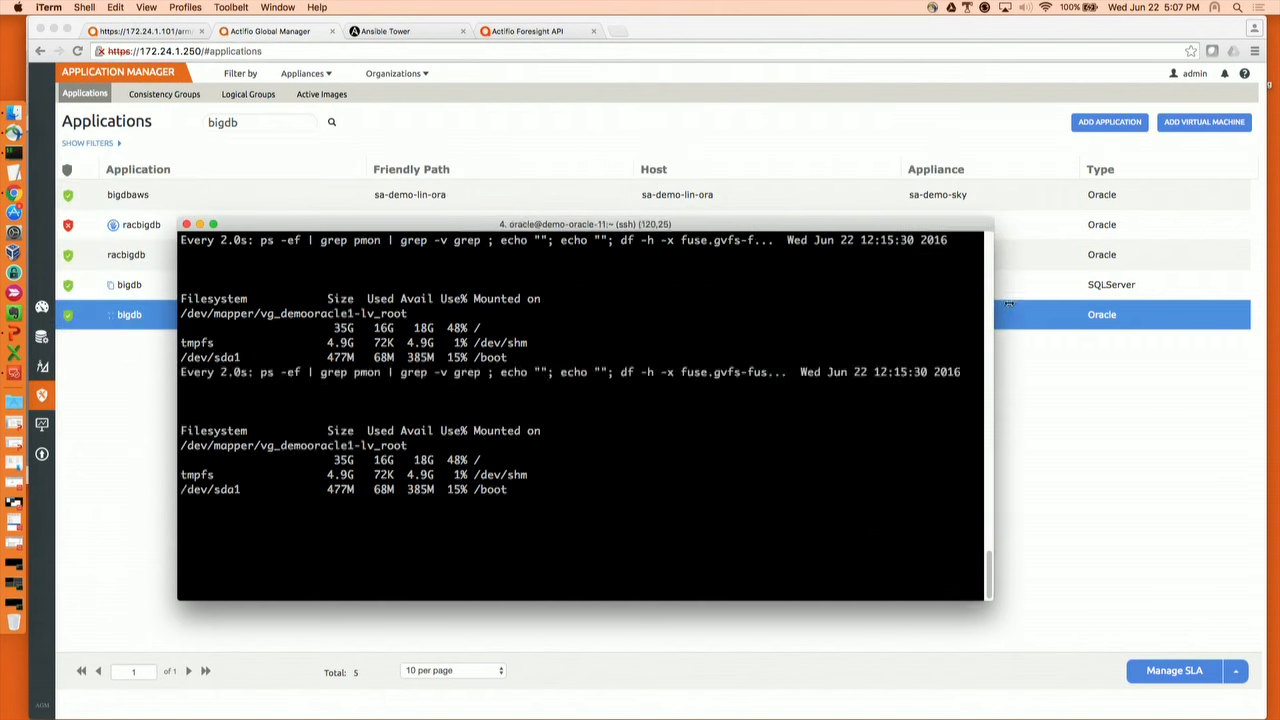
- Stop the watch, echo $ORACLE_HOME to copy the path, and rerun ./watch_for_mount.sh
key("ctrl+c")
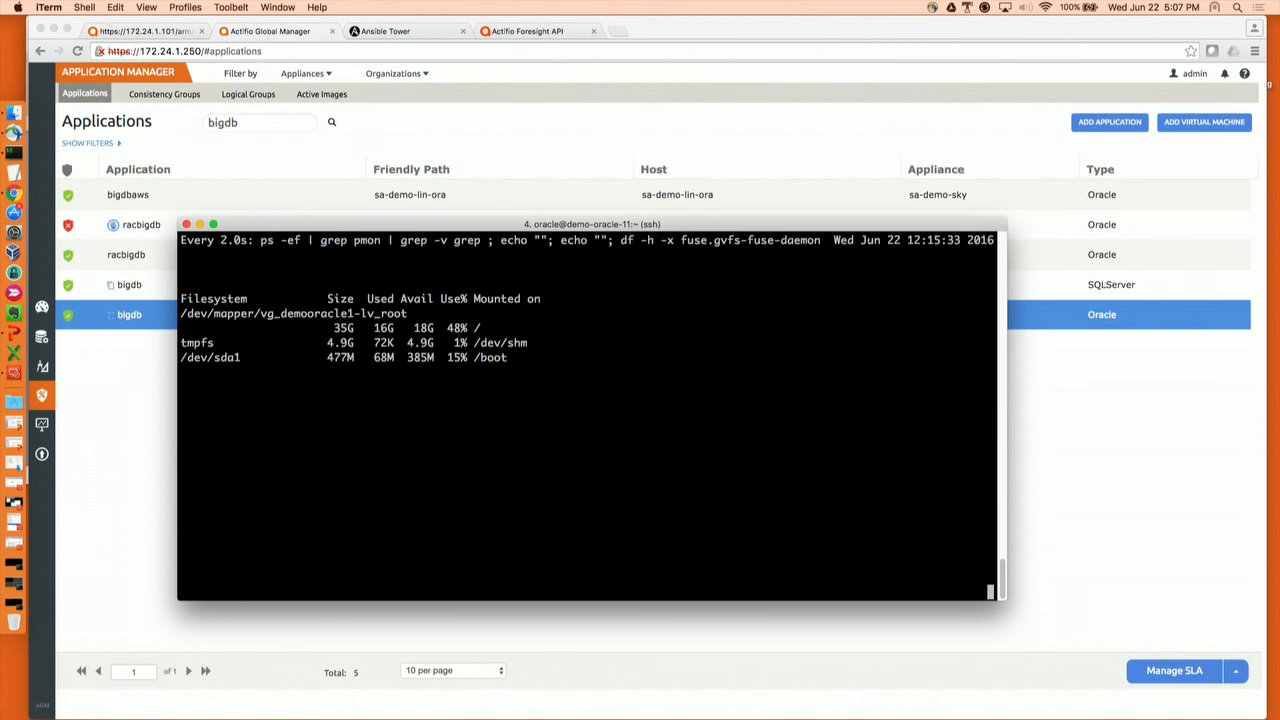
mouse_move(908, 428)
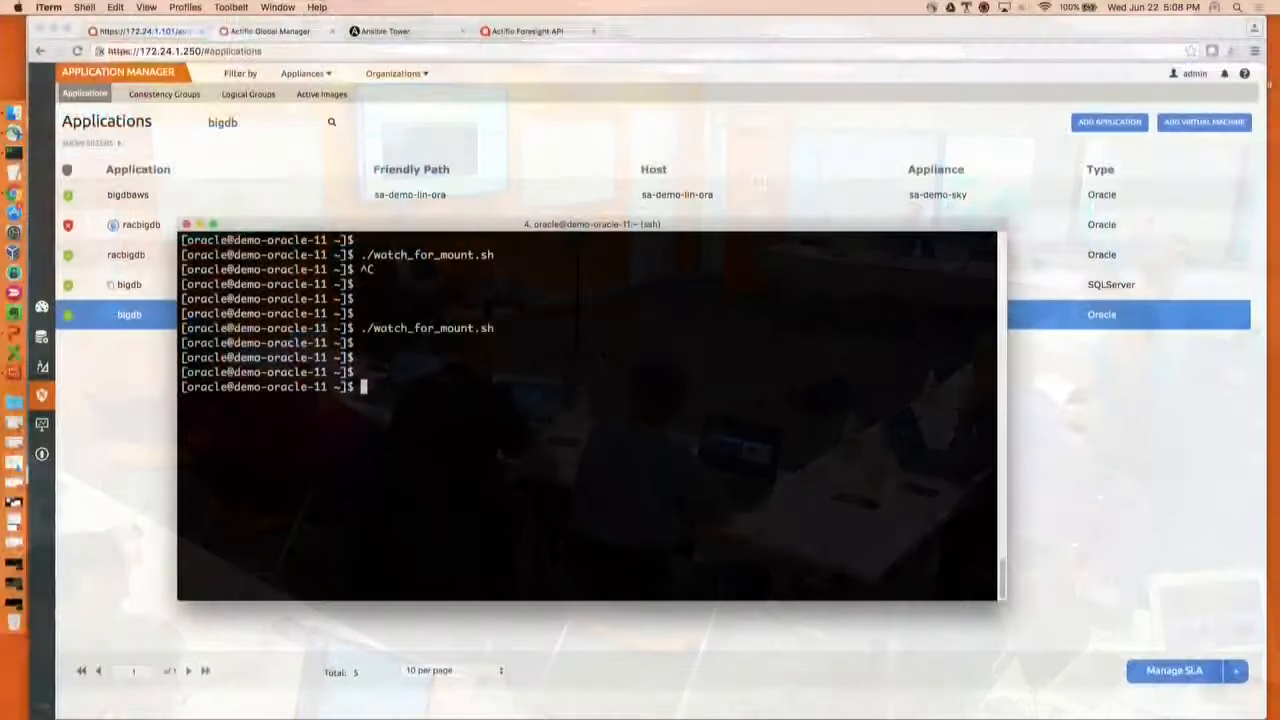
type("echo $ORACLE-")
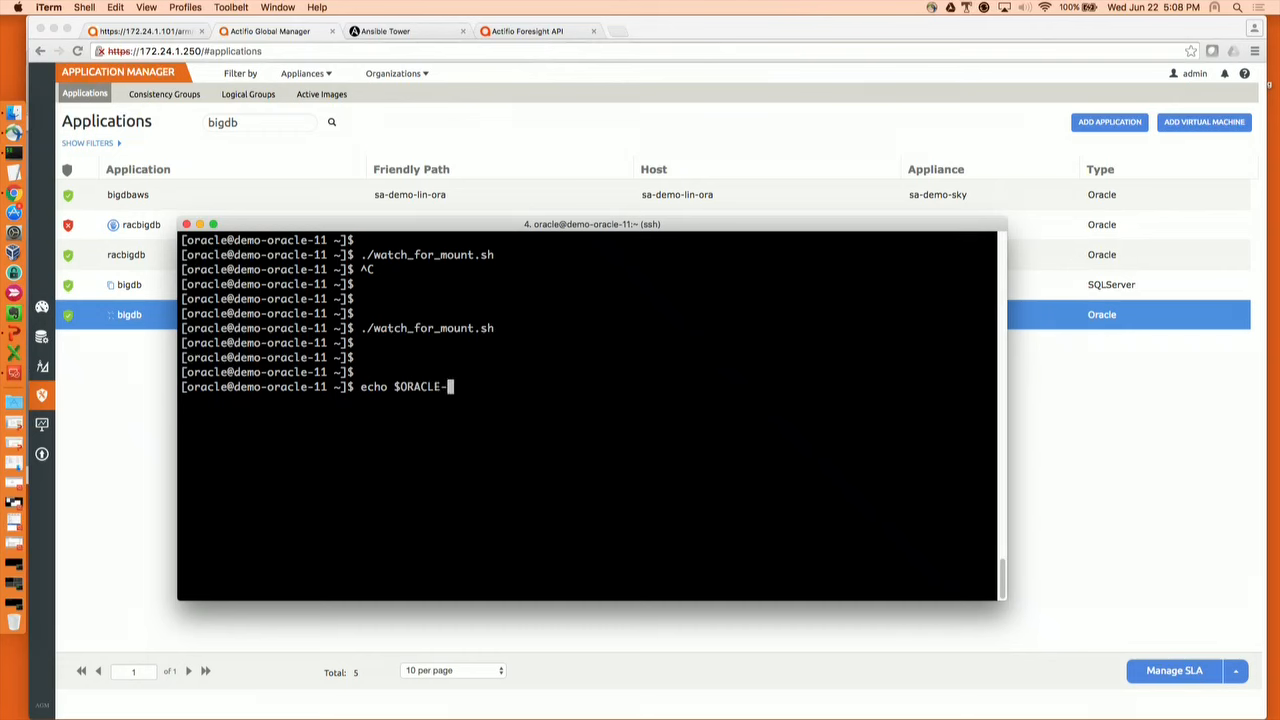
type("HOME")
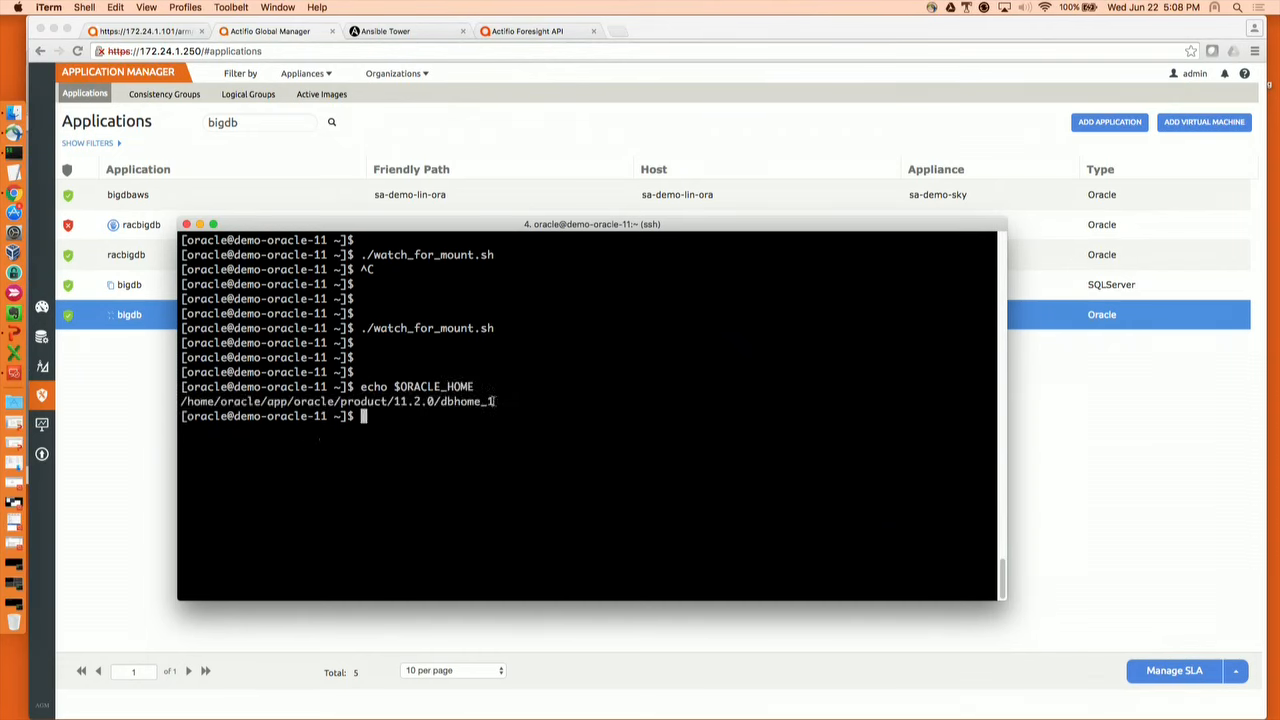
double_click(336, 400)
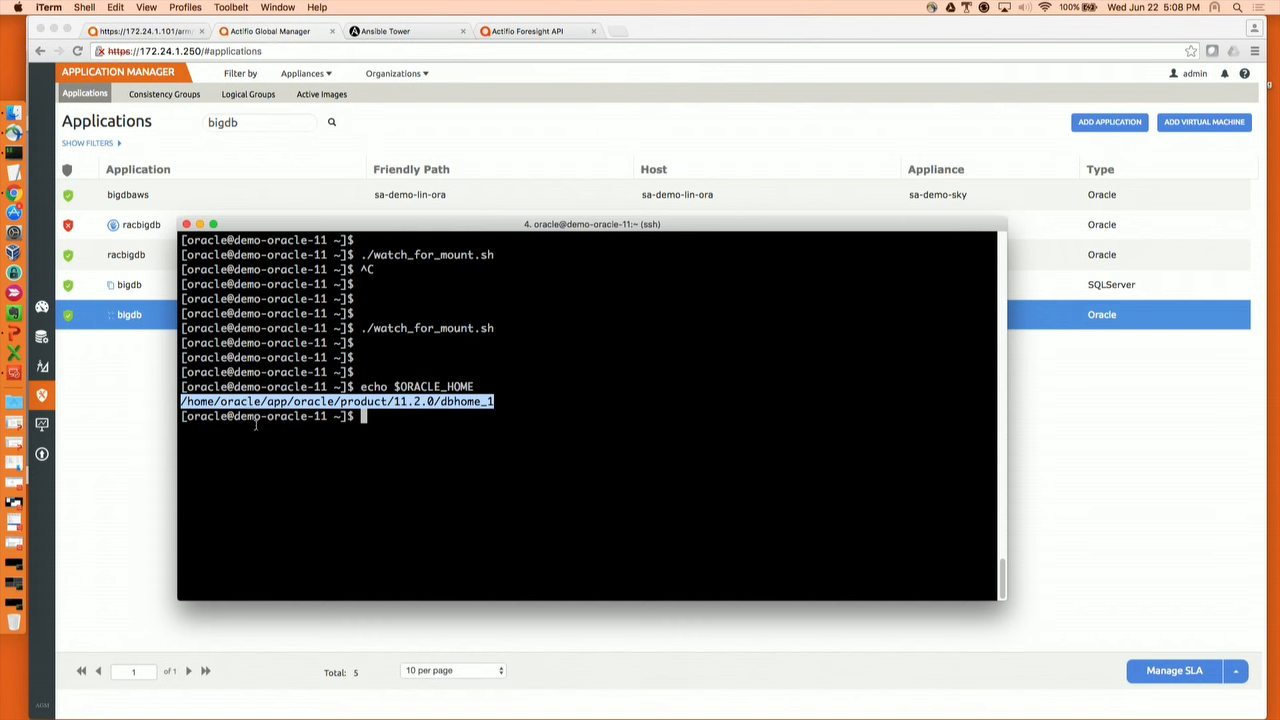
type("./watch_for_mount.sh")
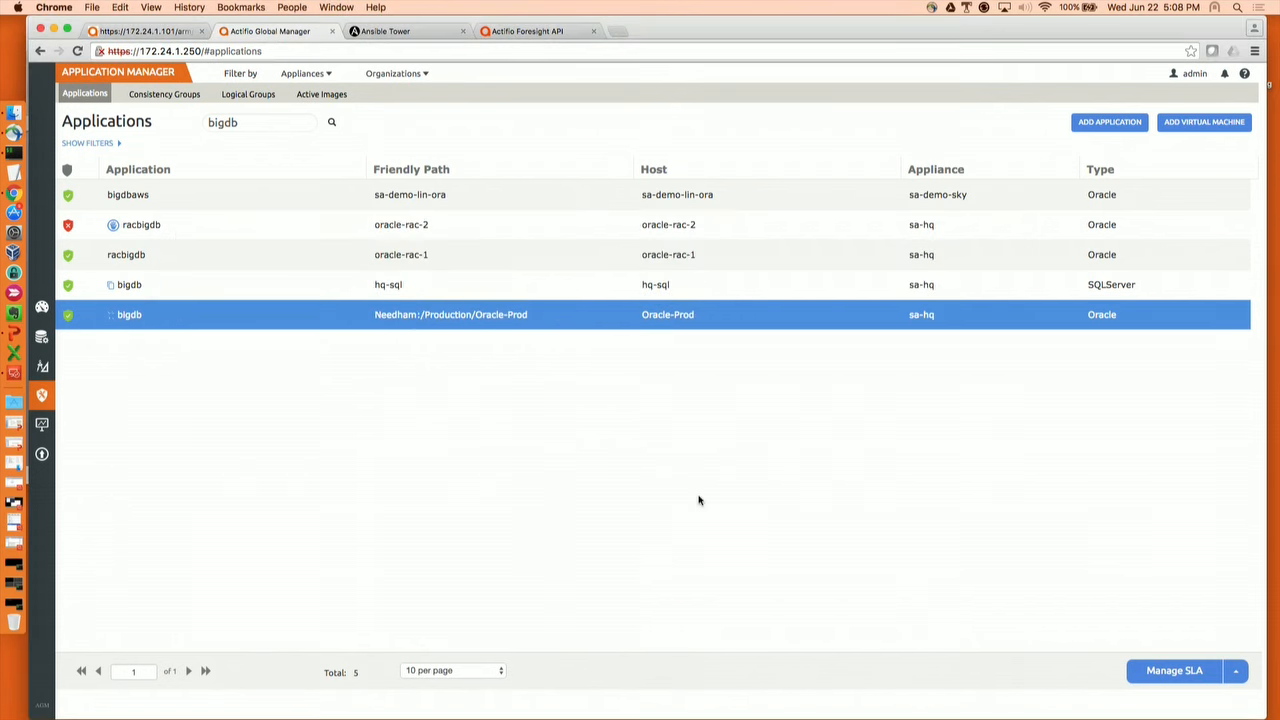
- Access the bigdb snapshot image and start a Mount targeting host demo-mgmt-11
left_click(1236, 670)
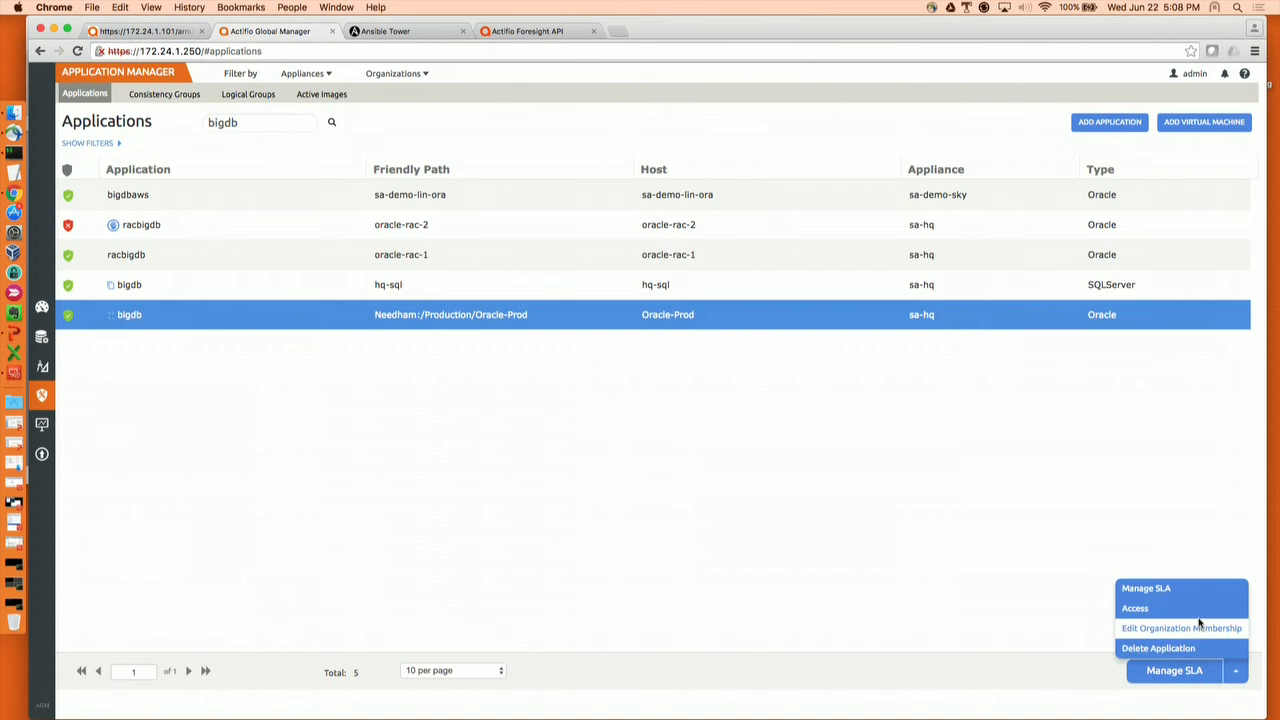
left_click(1134, 608)
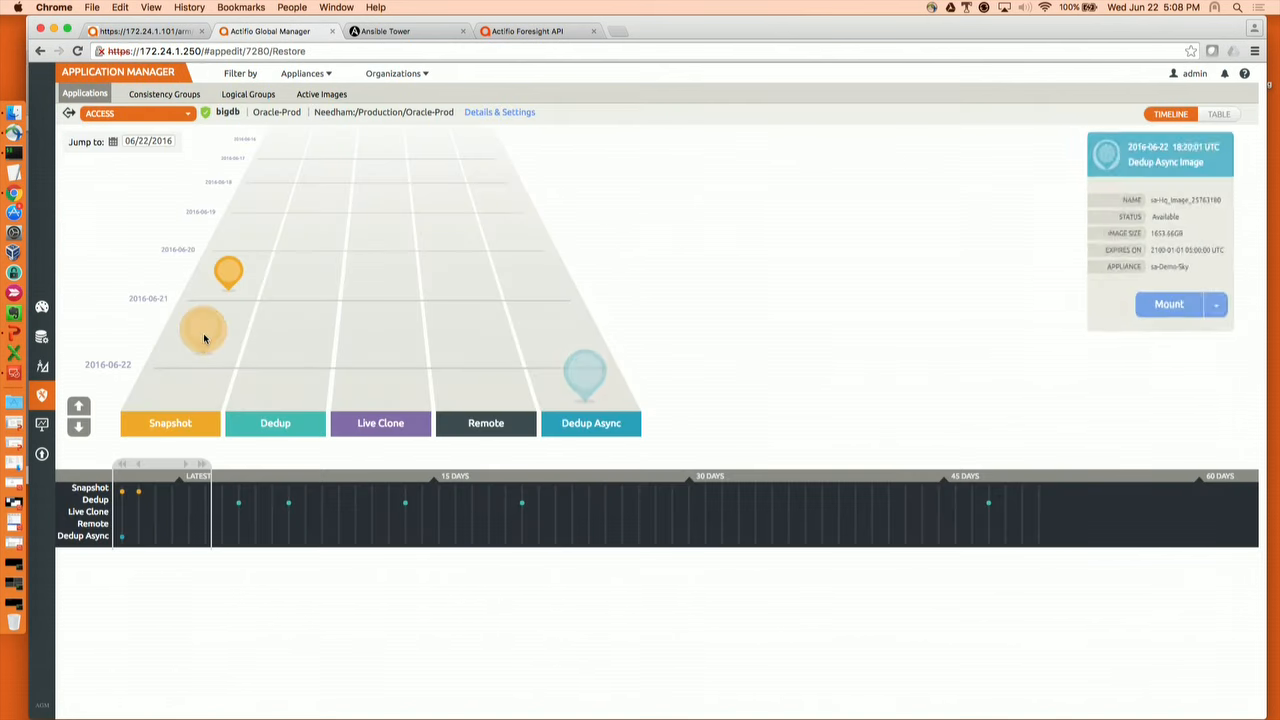
left_click(204, 330)
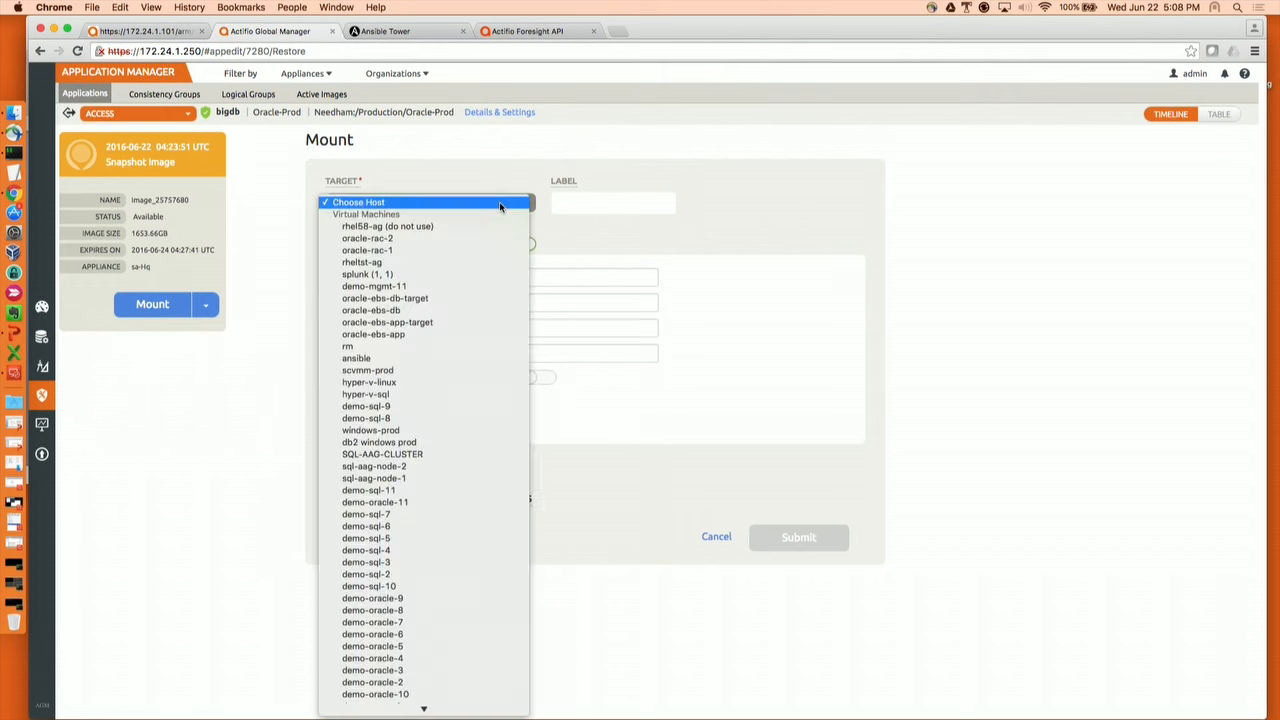
mouse_move(480, 260)
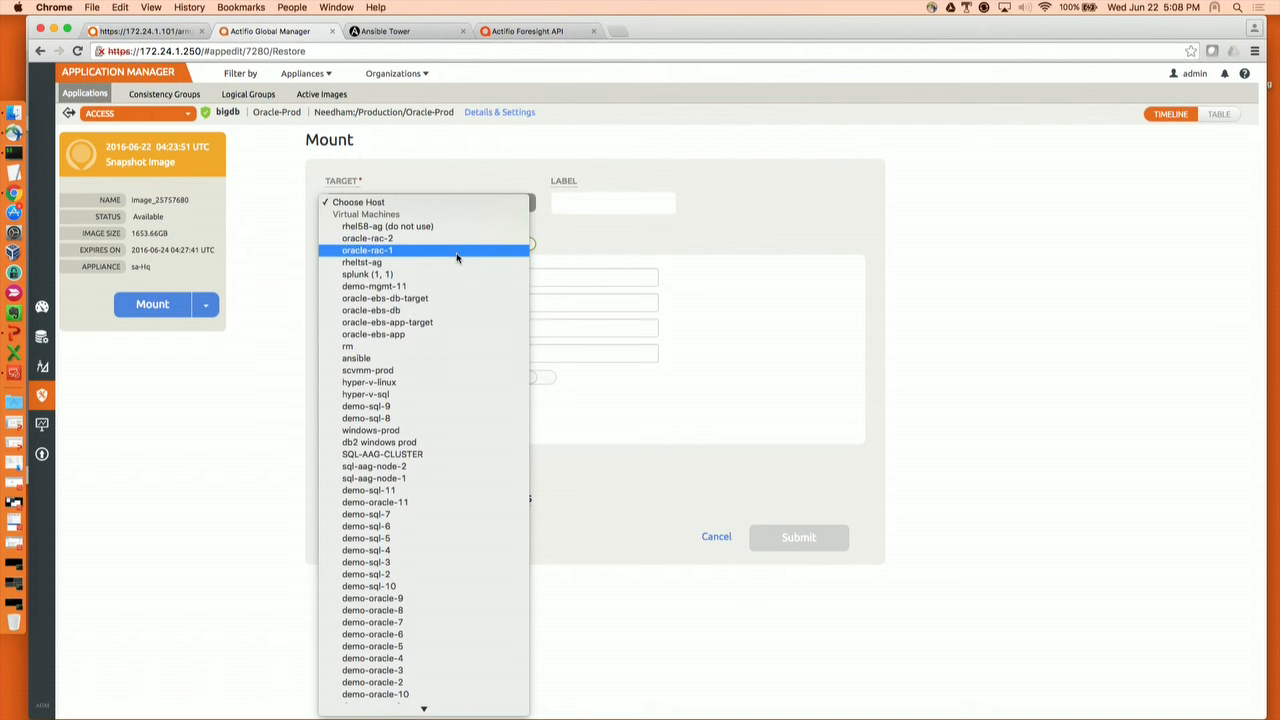
left_click(372, 286)
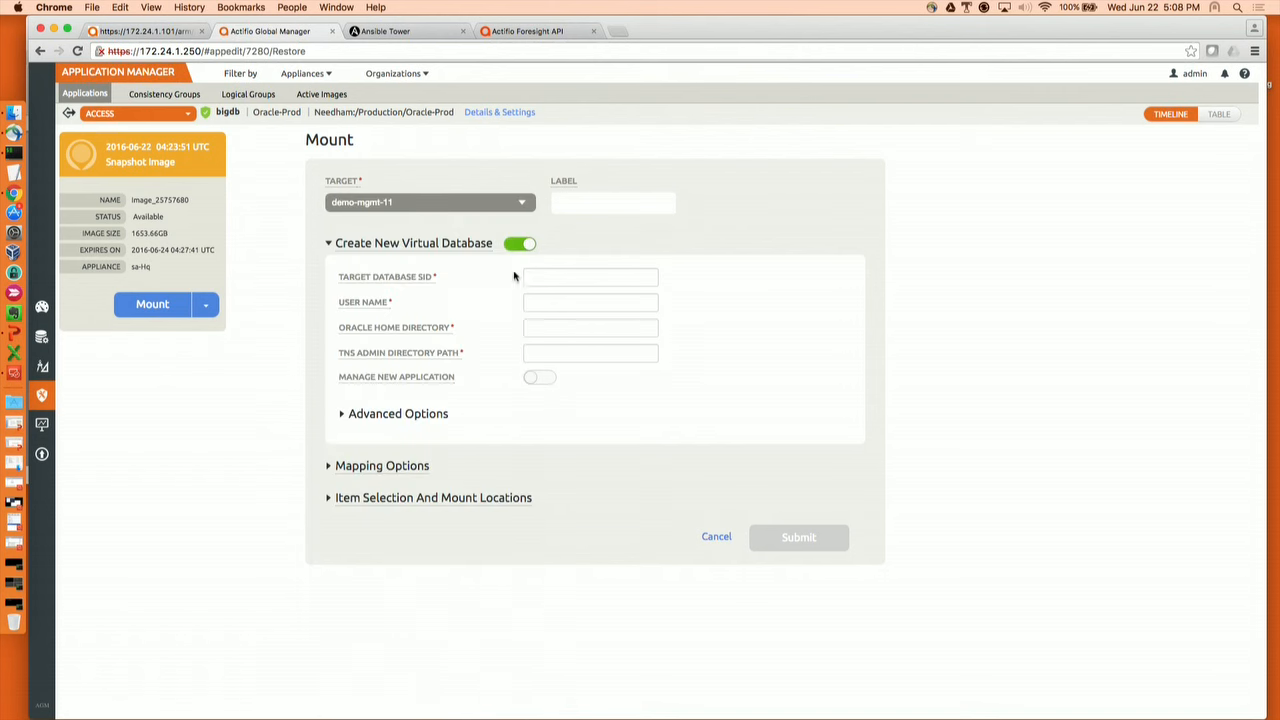
- Enter label ba, SID testdb, user oracle and the /home/oracle/ Oracle home path
left_click(590, 276)
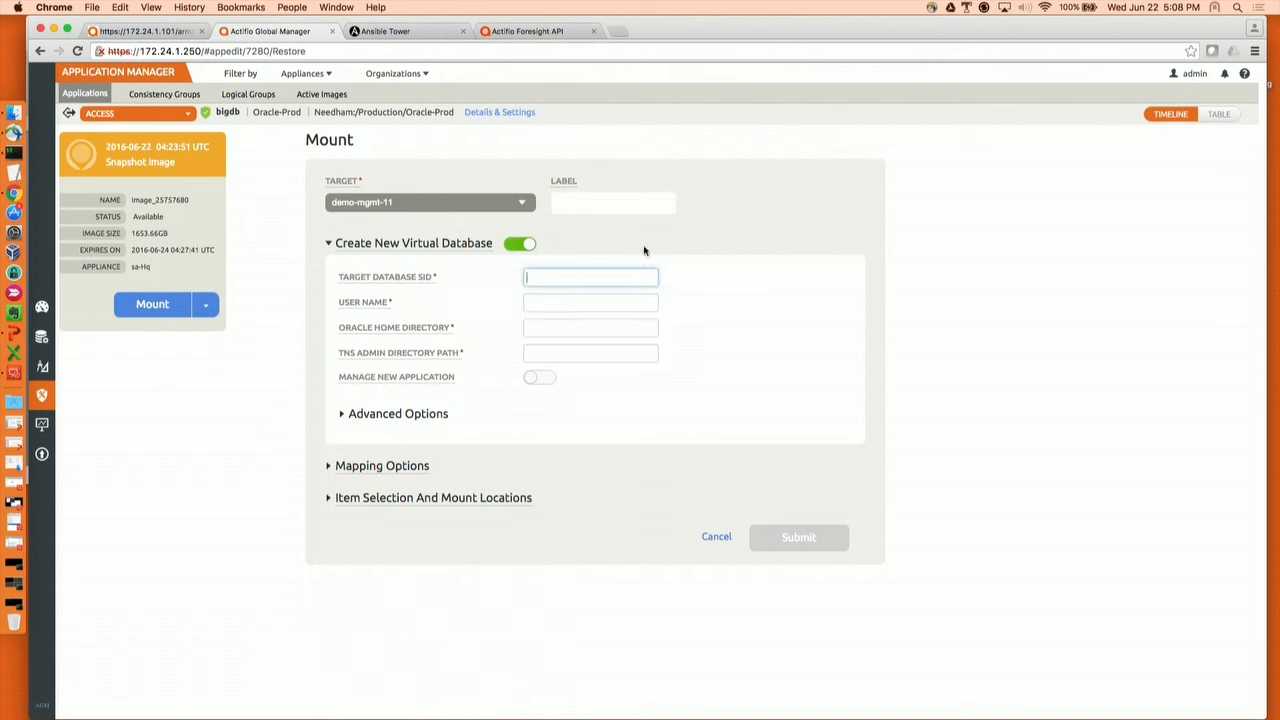
type("ba")
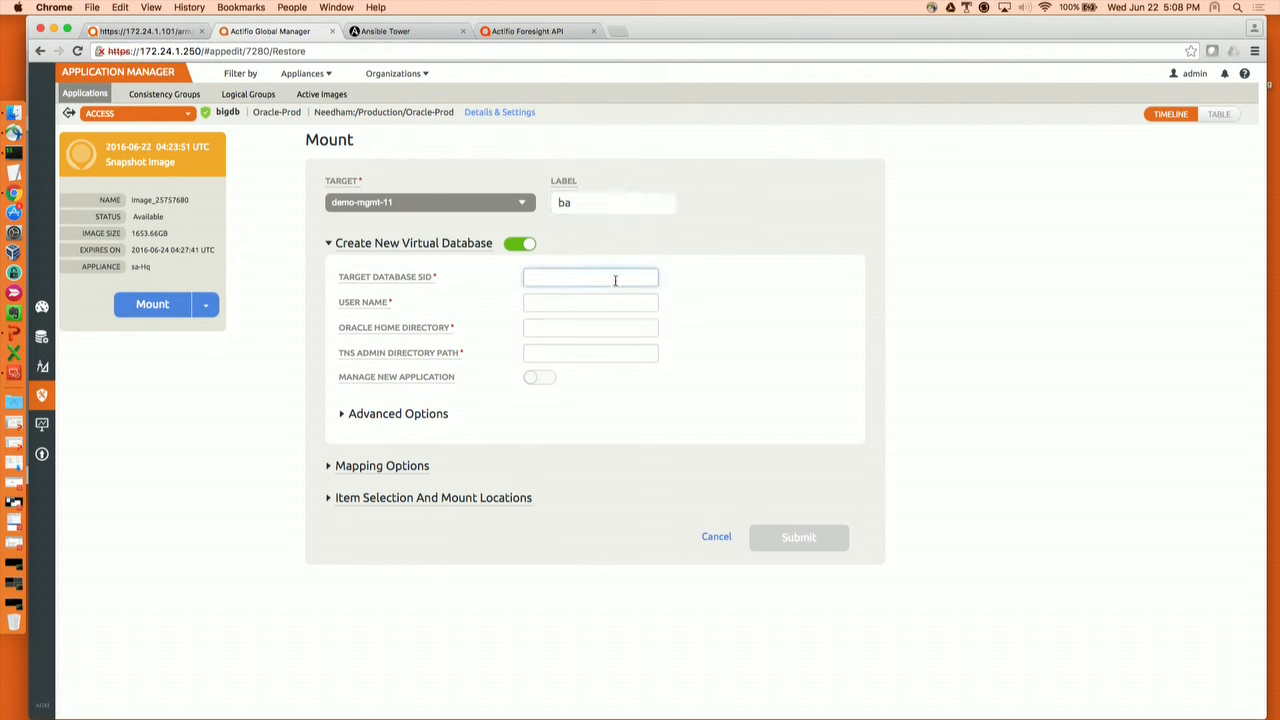
type("testdb")
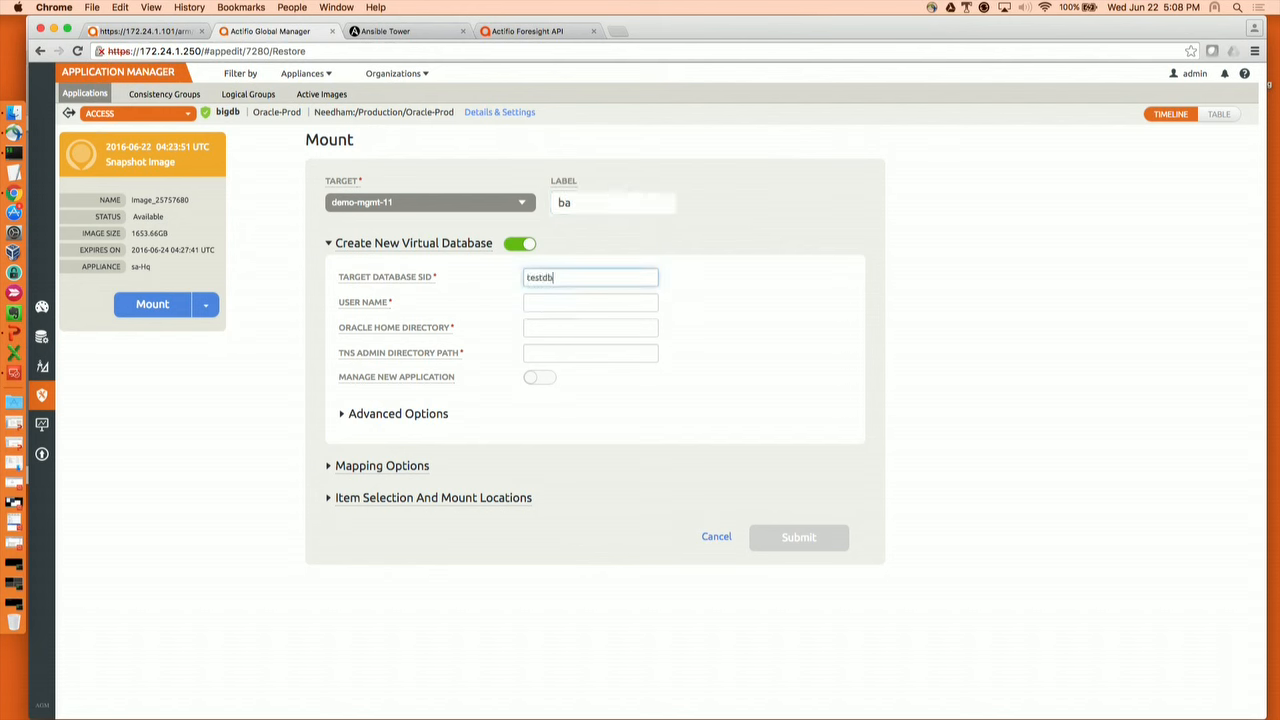
type("oracle")
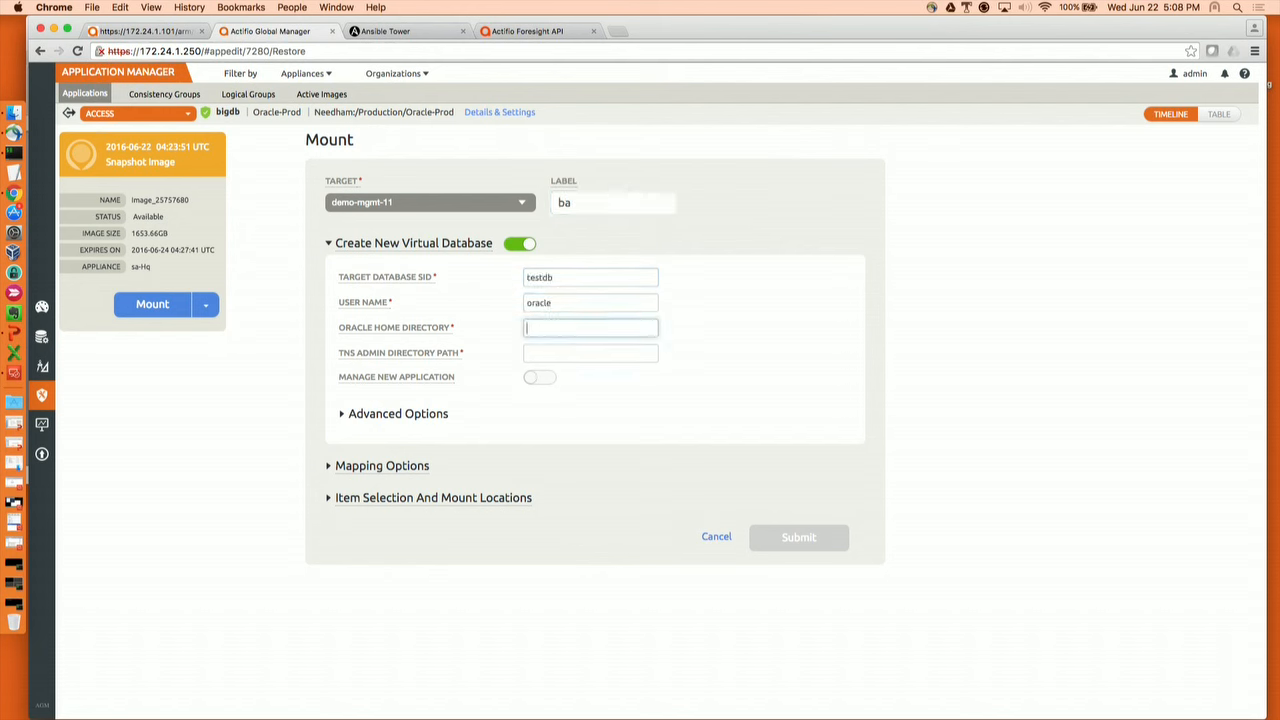
type("/home/oracle/")
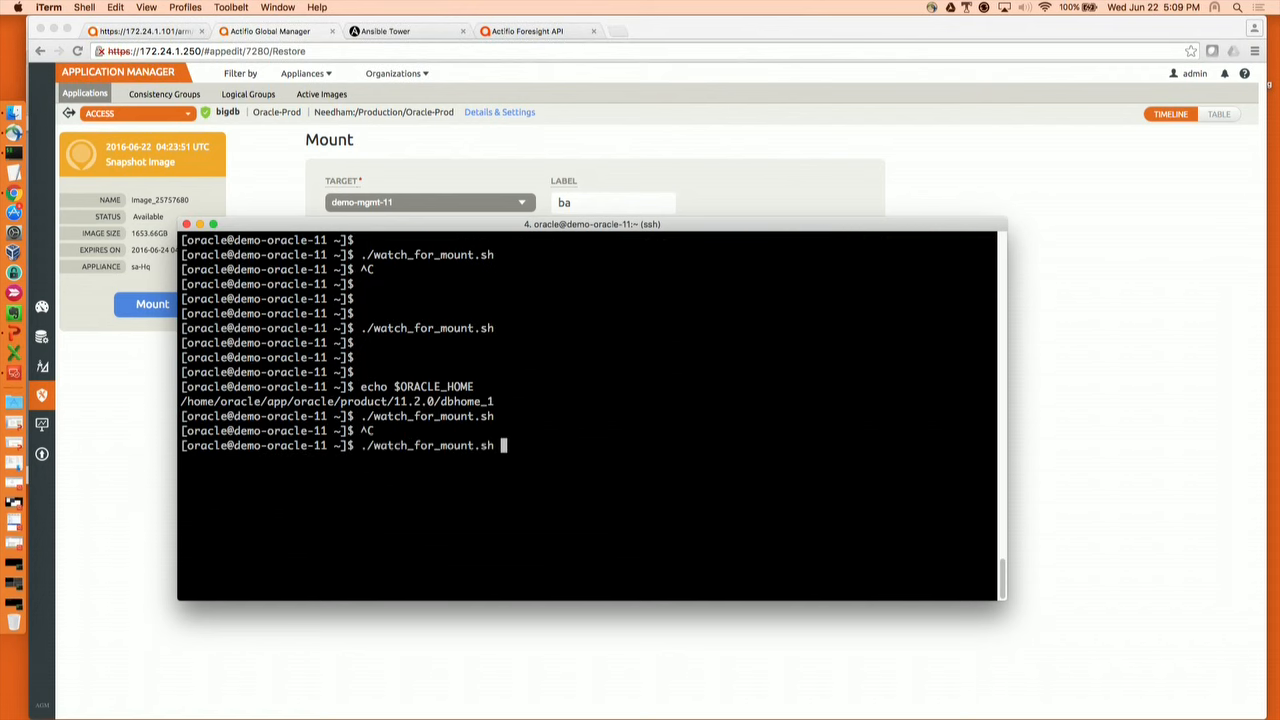
- Fill the TNS admin path ending in /network/admin and expand Advanced Options
key("Return")
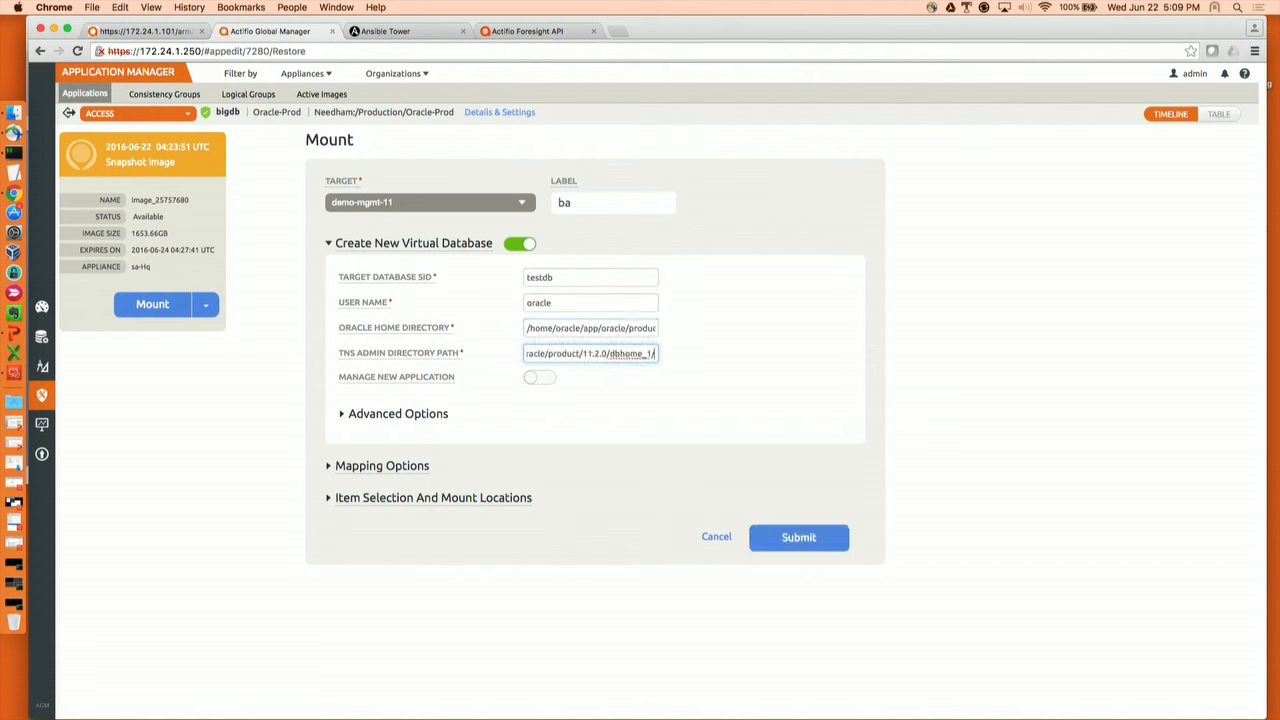
type("/network/admin")
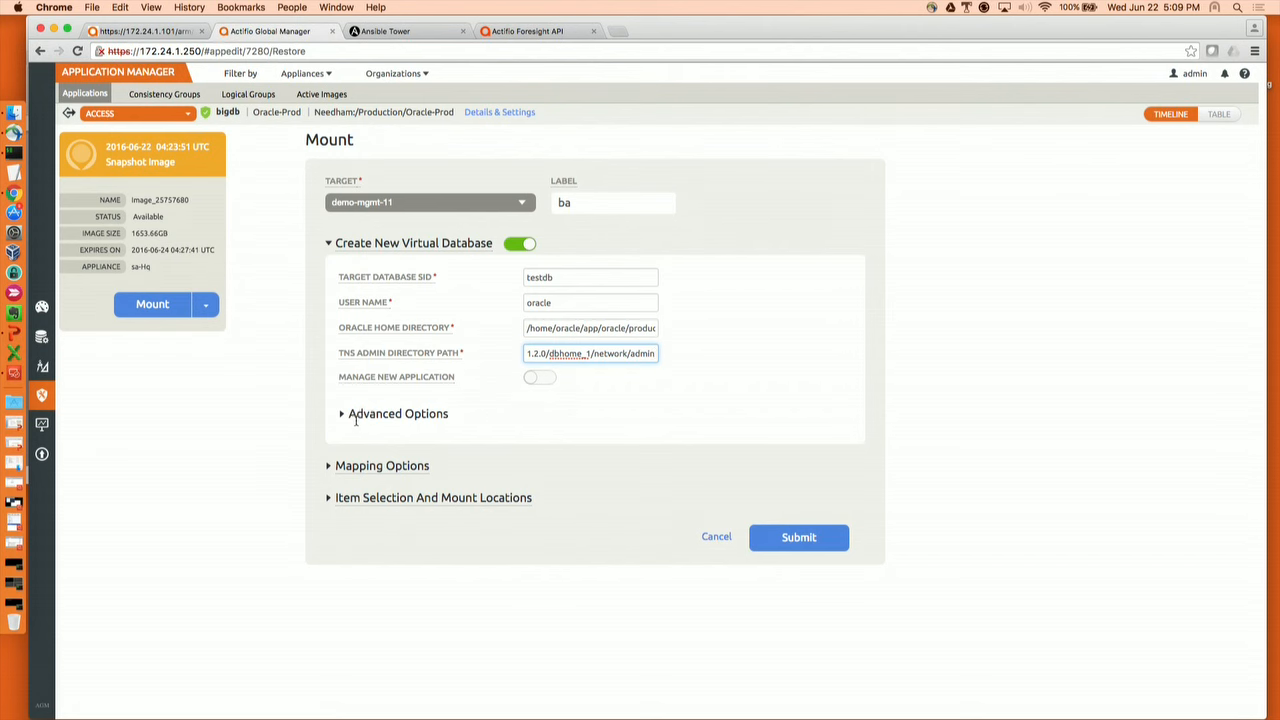
left_click(396, 412)
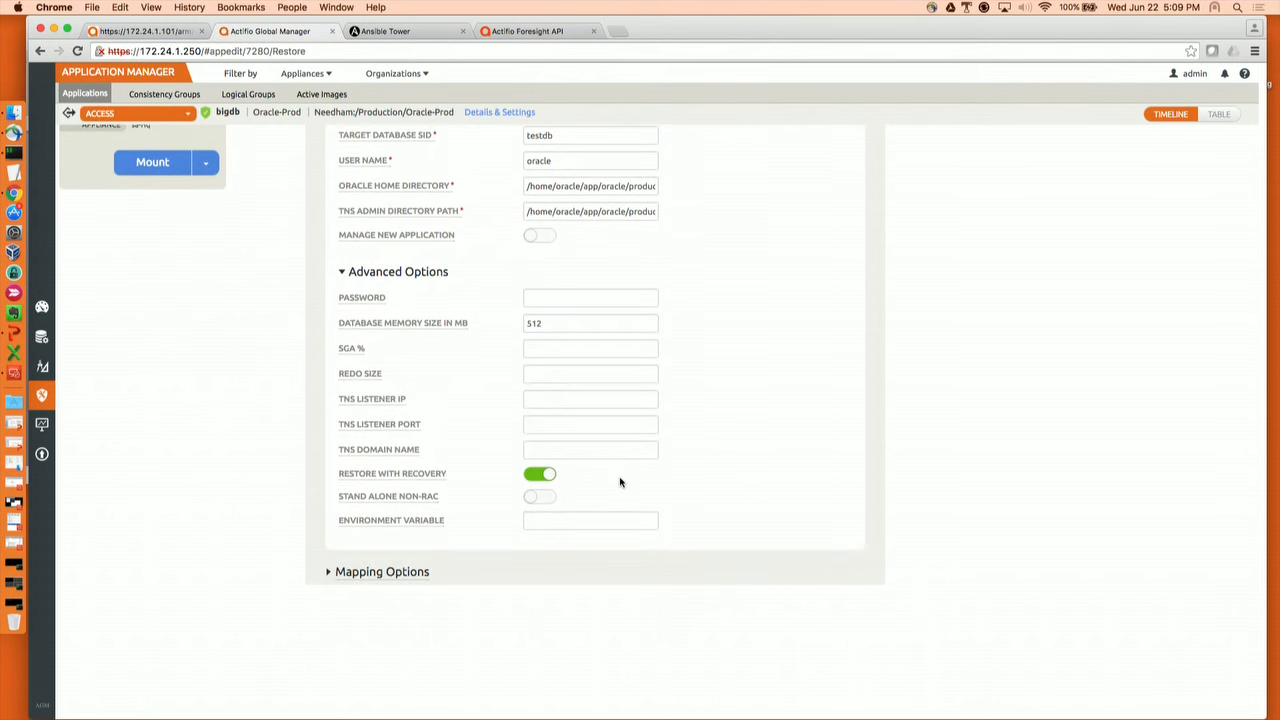
mouse_move(704, 444)
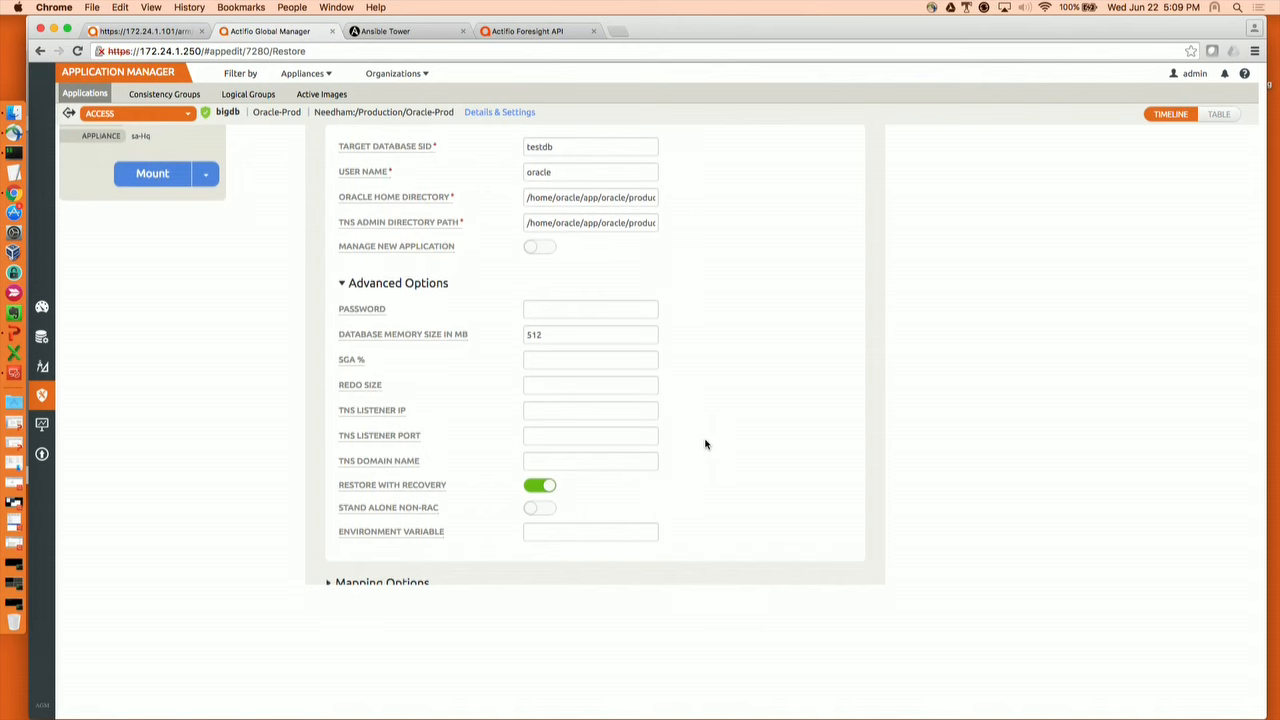
- Review the advanced defaults (512 MB memory, restore with recovery) down to the Submit button
scroll("up", 3)
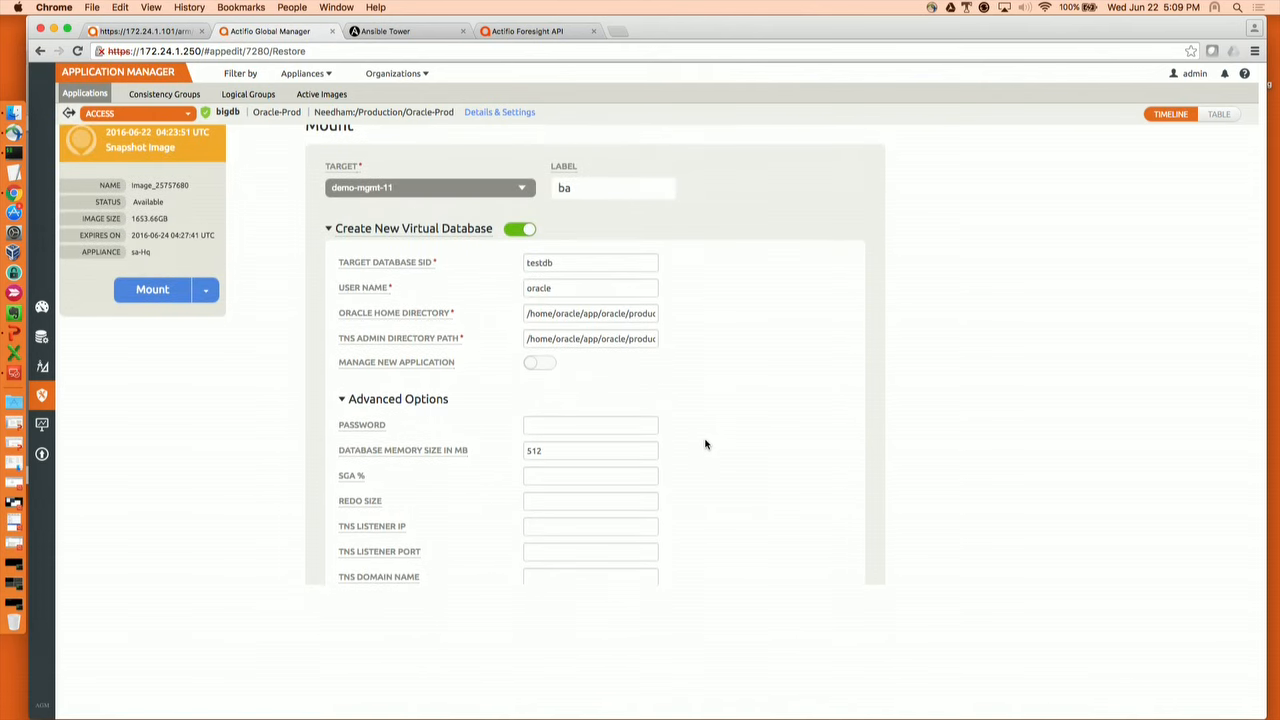
mouse_move(590, 312)
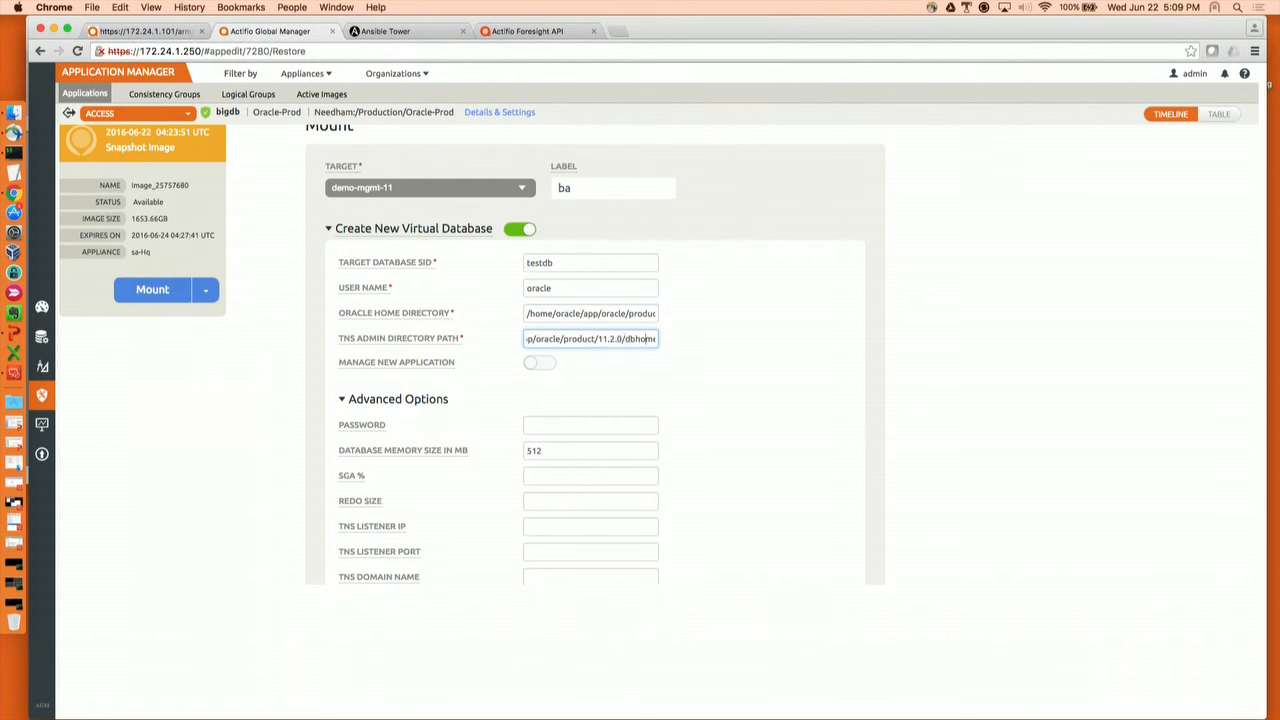
scroll("down", 3)
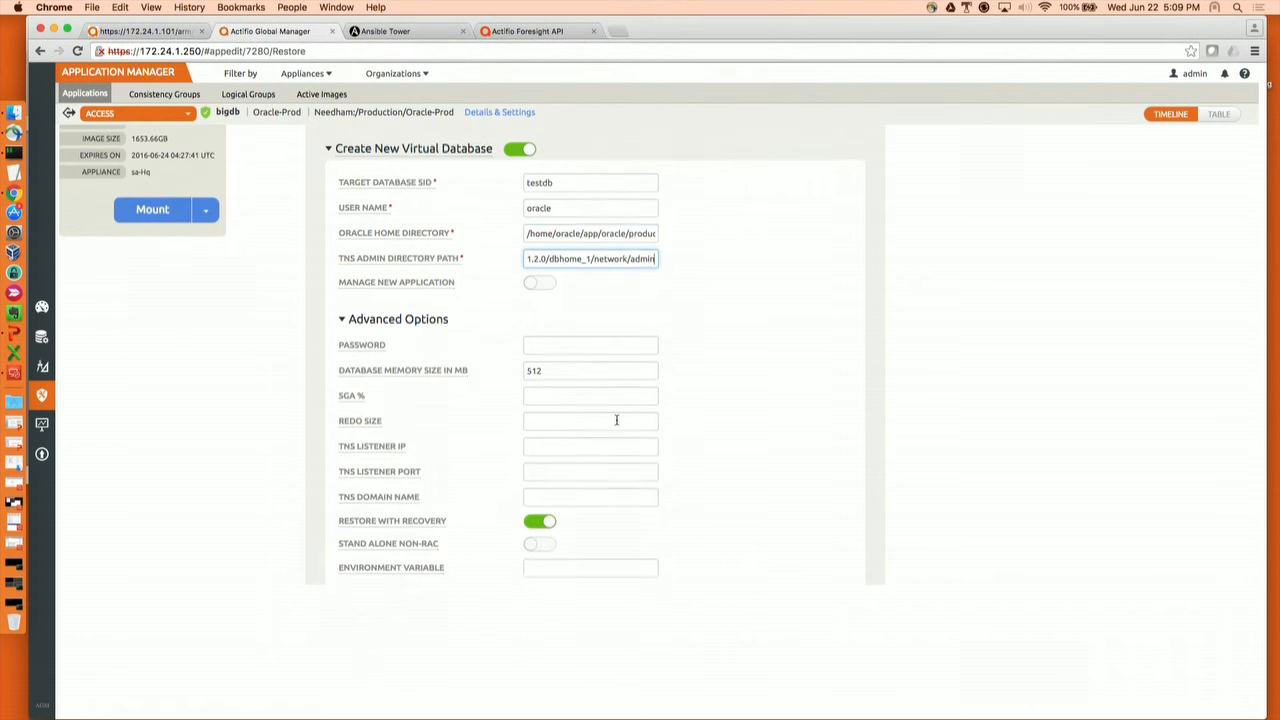
scroll("down", 3)
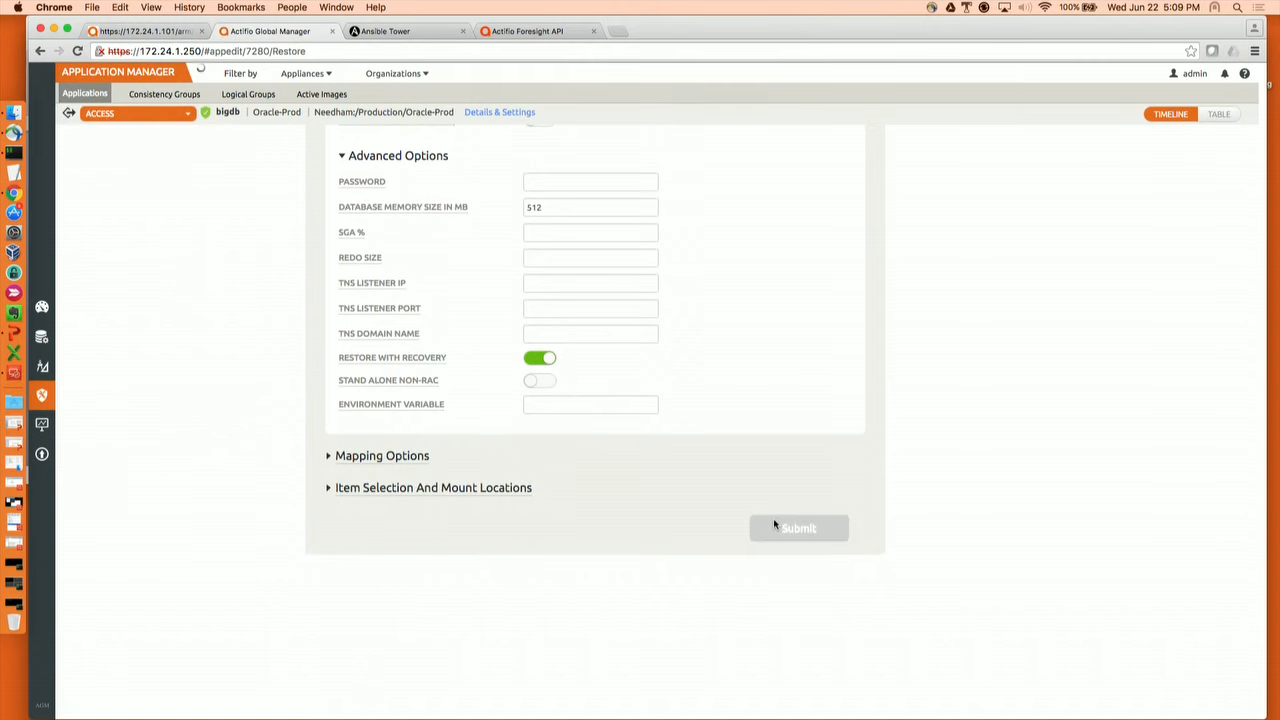
mouse_move(644, 474)
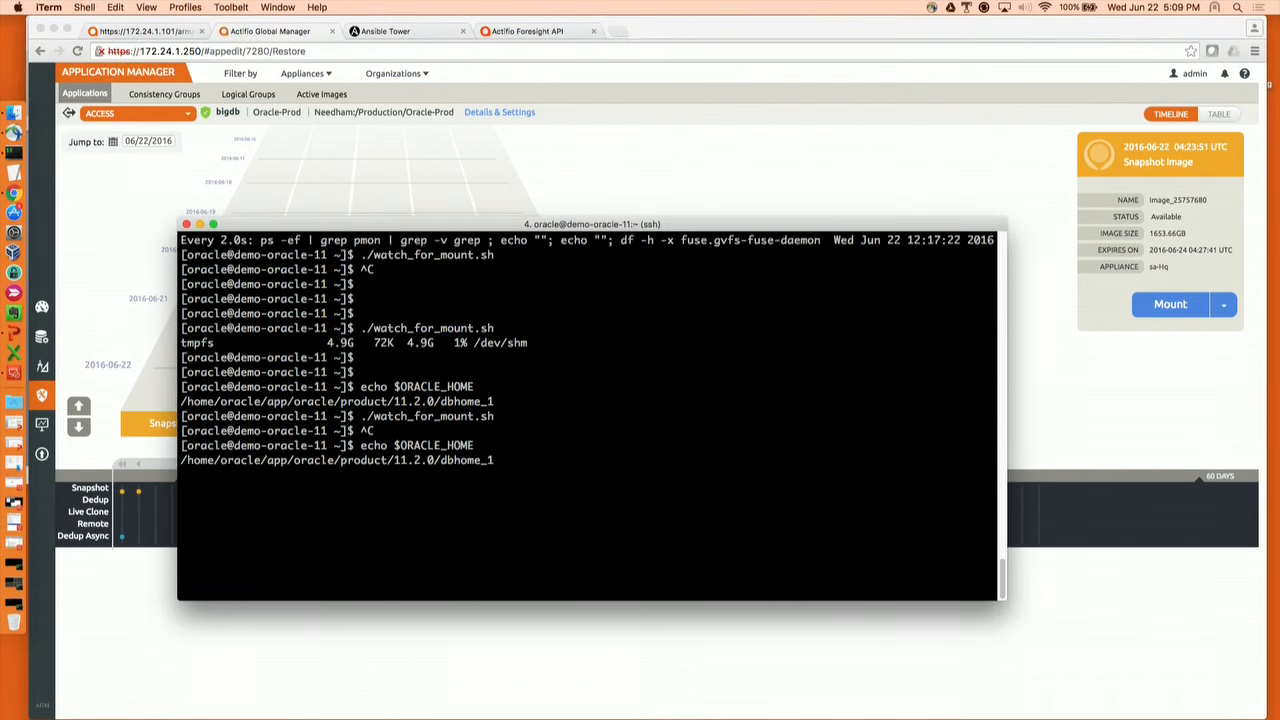
- Run ./watch_for_mount.sh, then show the AGM Upgrade page at version 6.2.5.72825
key("Return")
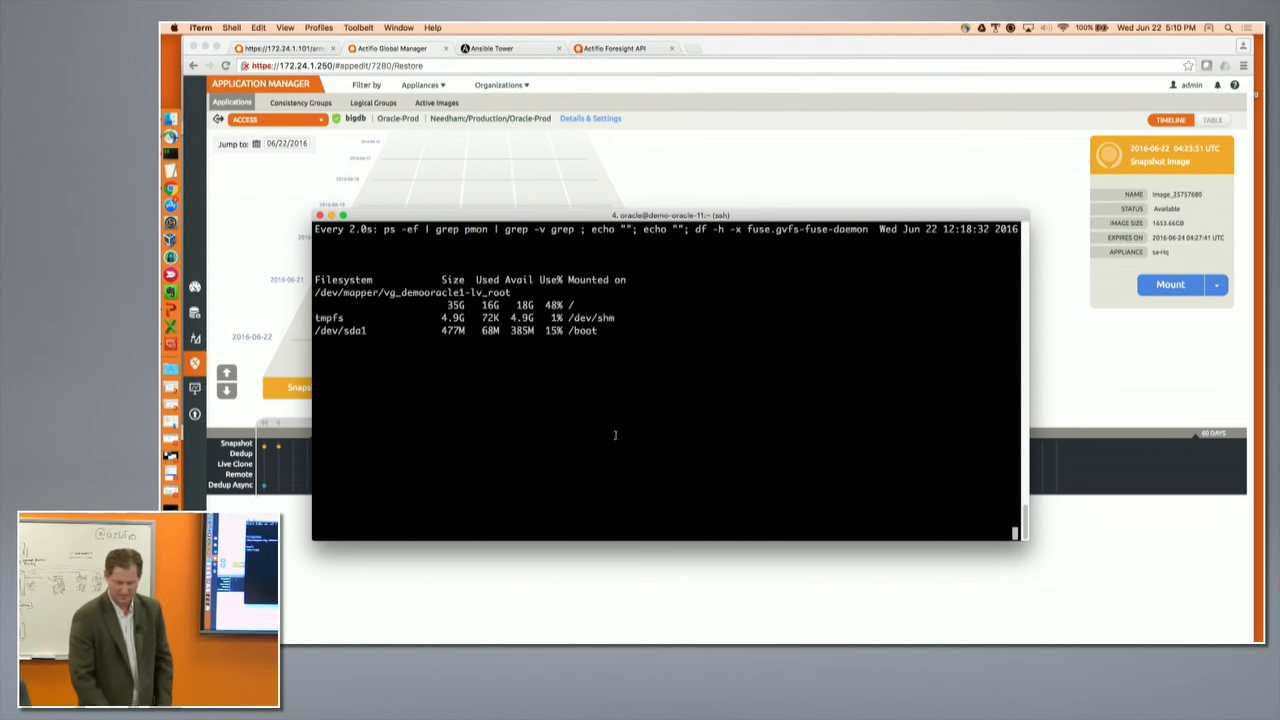
mouse_move(240, 224)
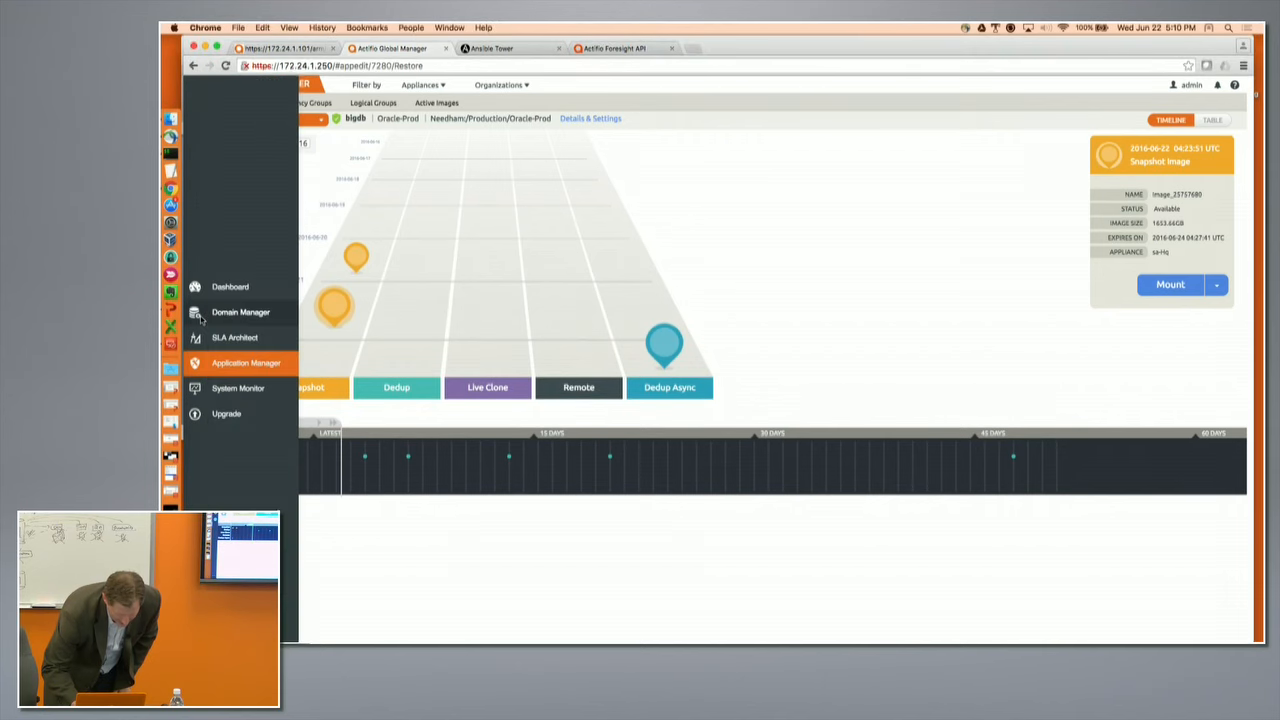
left_click(226, 412)
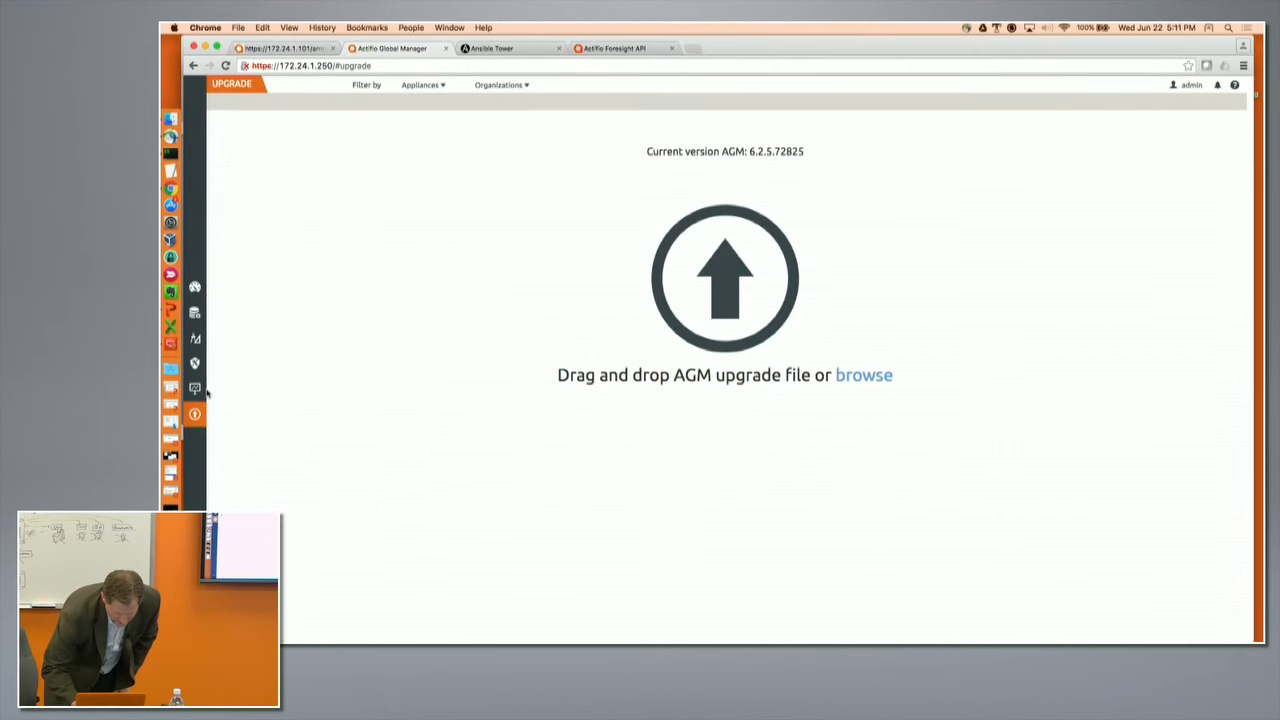